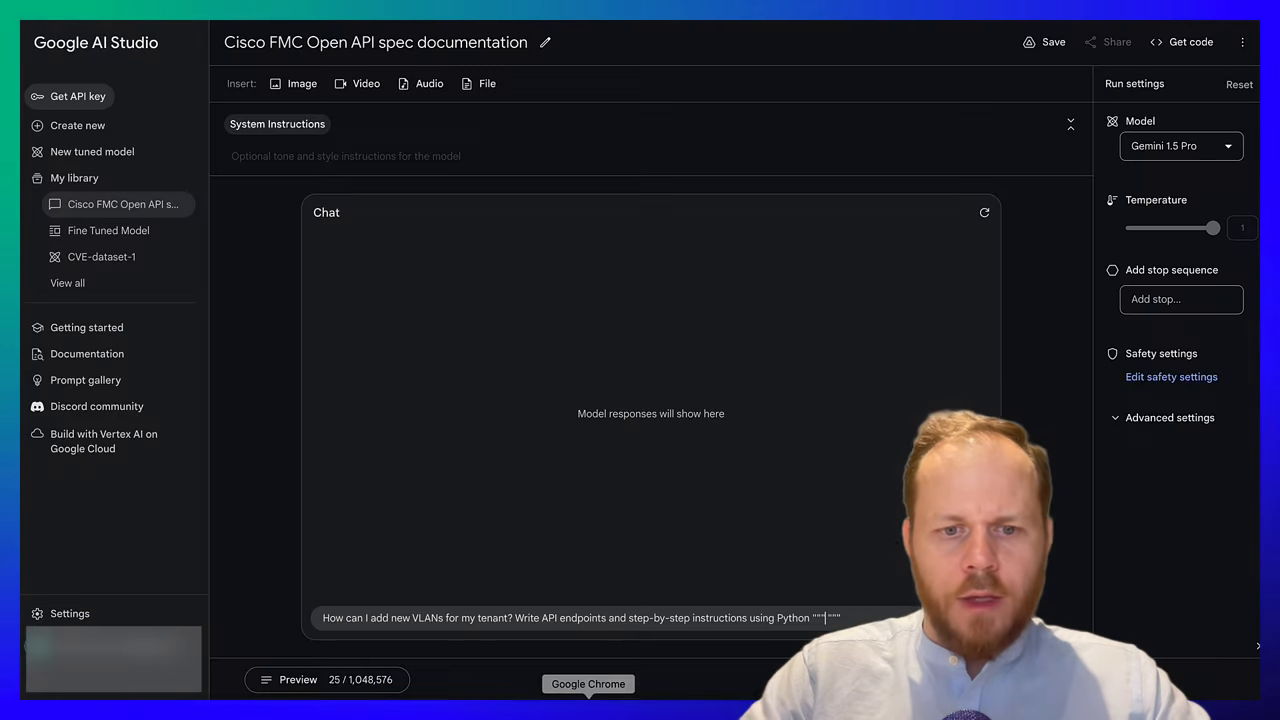
pyautogui.moveTo(788, 552)
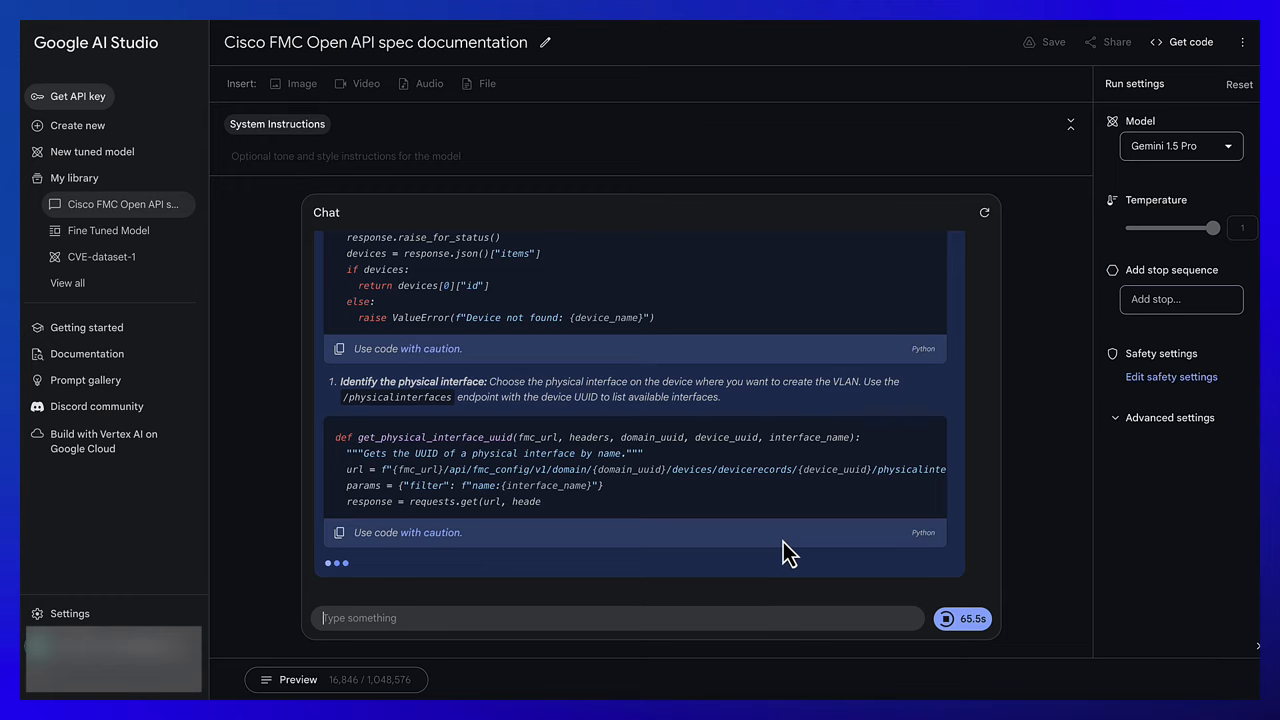
pyautogui.scroll(-3)
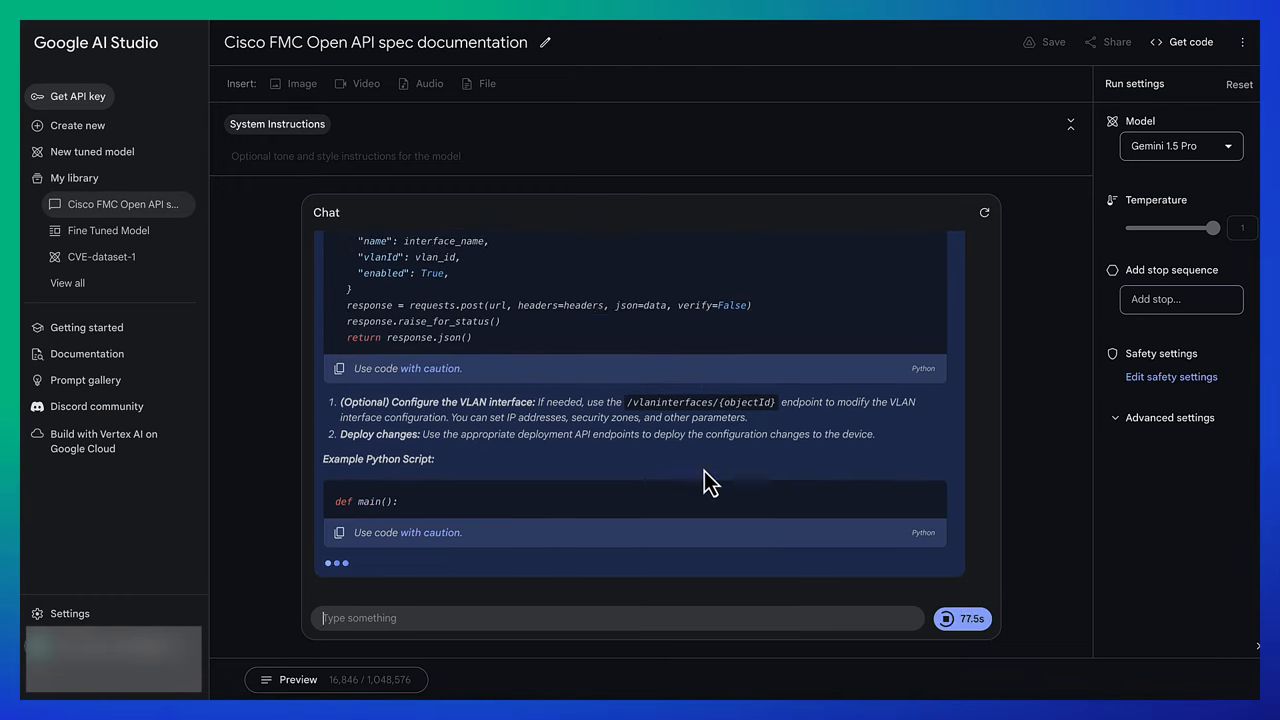